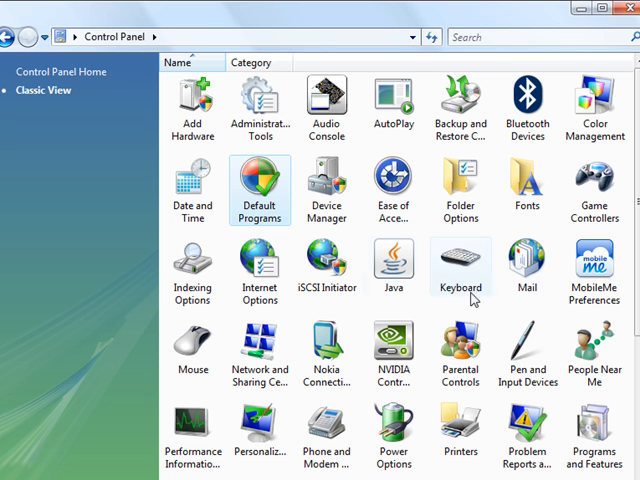
mouse_move(260, 184)
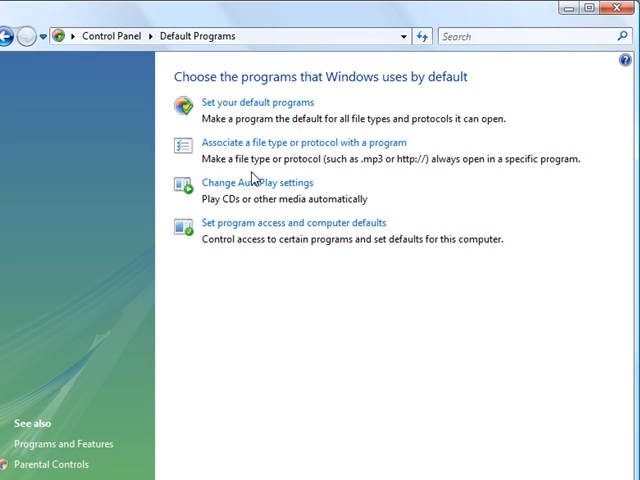
mouse_move(584, 208)
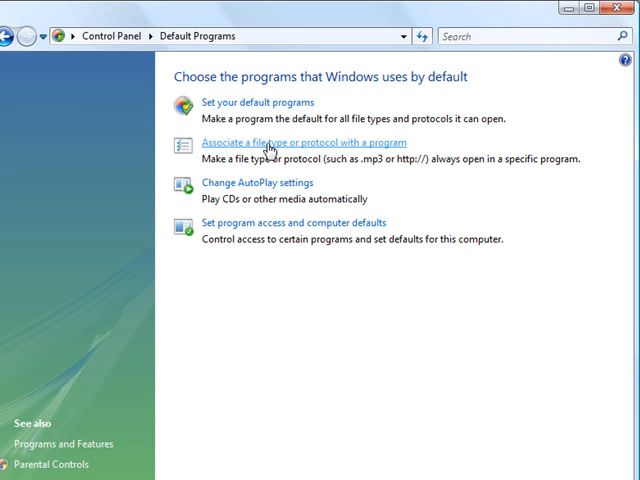
Locate the SEARCH protocol in Set Associations, defaulting to Copernic Desktop Search - Home Edition.
left_click(308, 142)
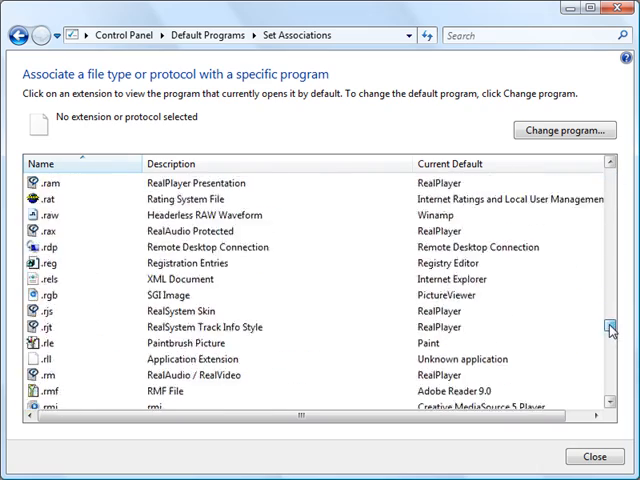
scroll("down", 3)
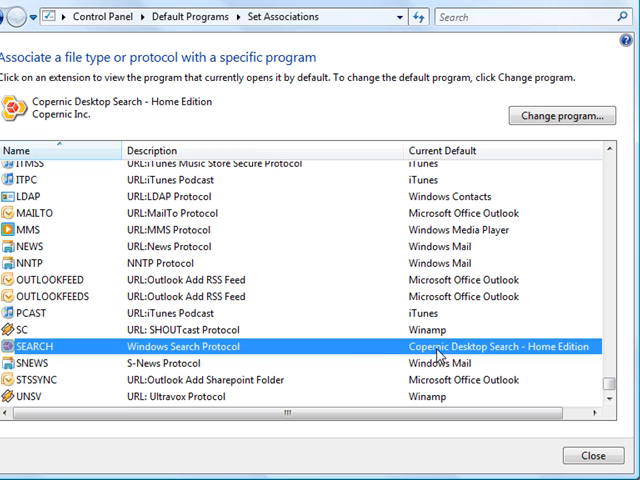
mouse_move(152, 356)
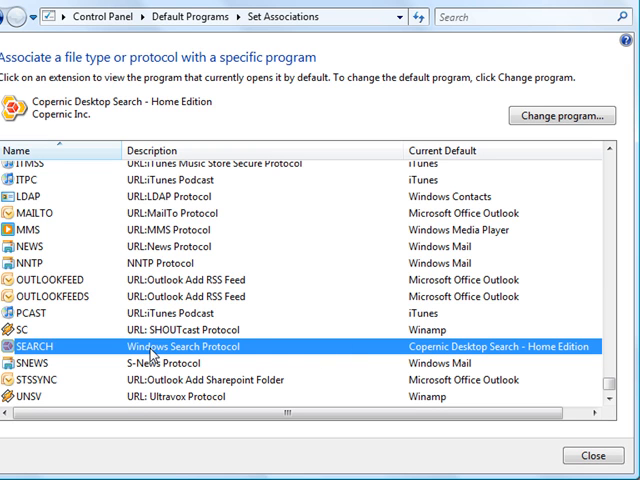
mouse_move(448, 352)
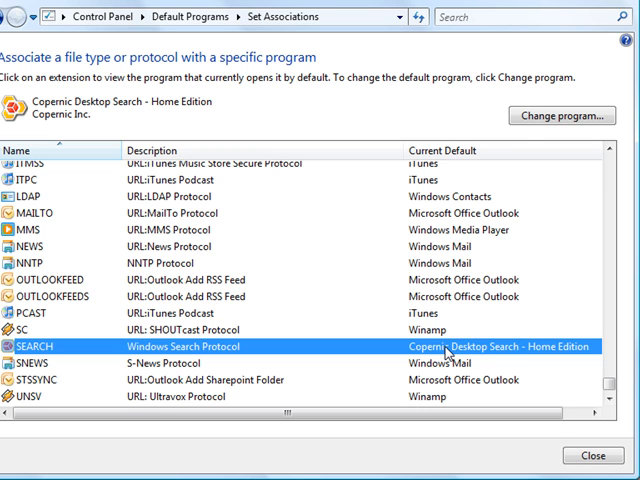
mouse_move(592, 456)
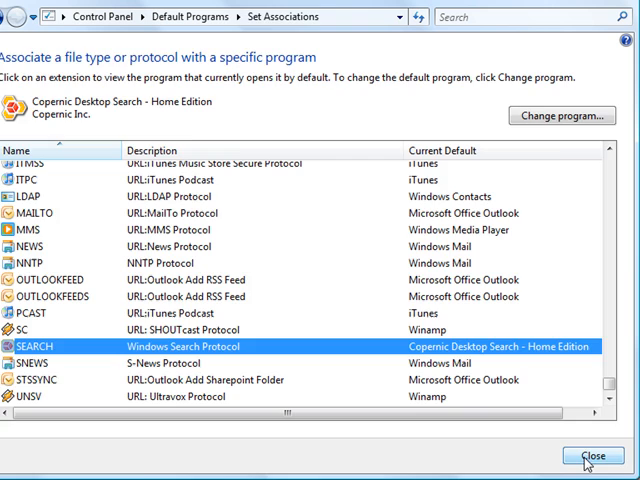
Close Set Associations and return to the Default Programs page.
left_click(592, 456)
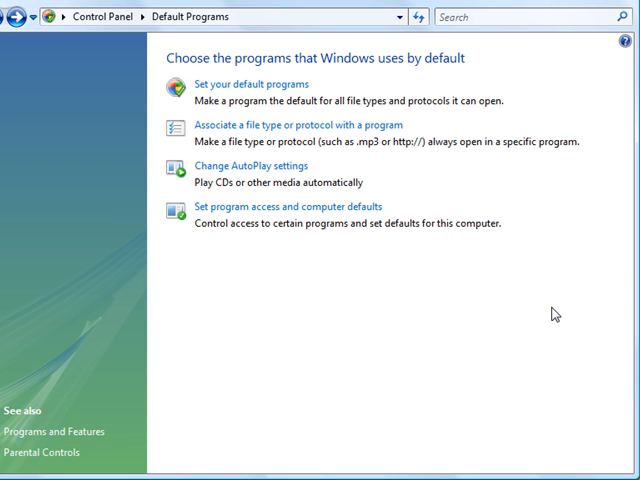
mouse_move(372, 110)
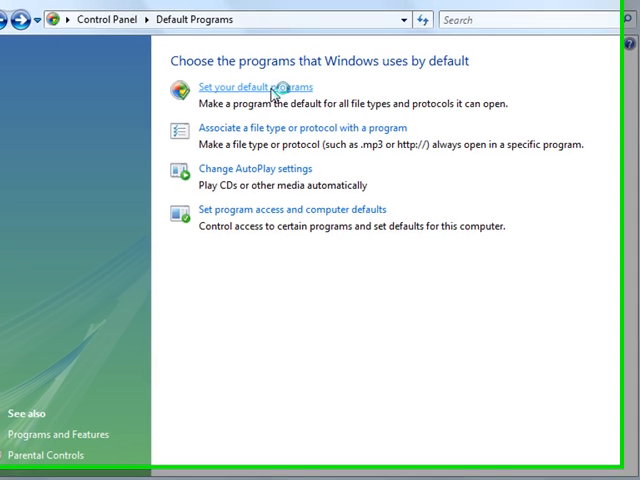
Show Copernic Desktop Search 2 - Home Edition's details in Set Default Programs.
left_click(254, 86)
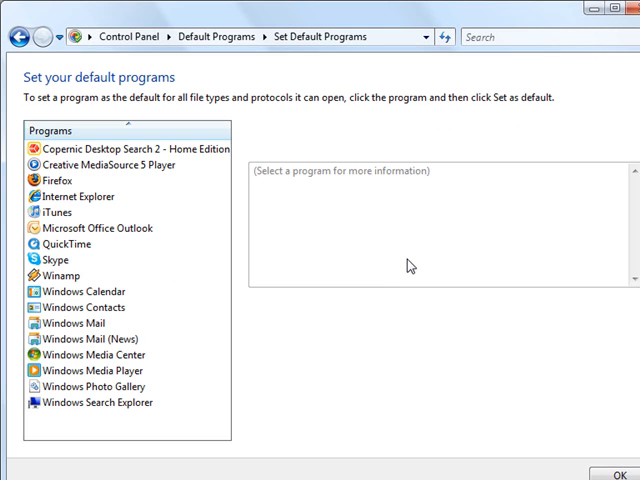
mouse_move(190, 158)
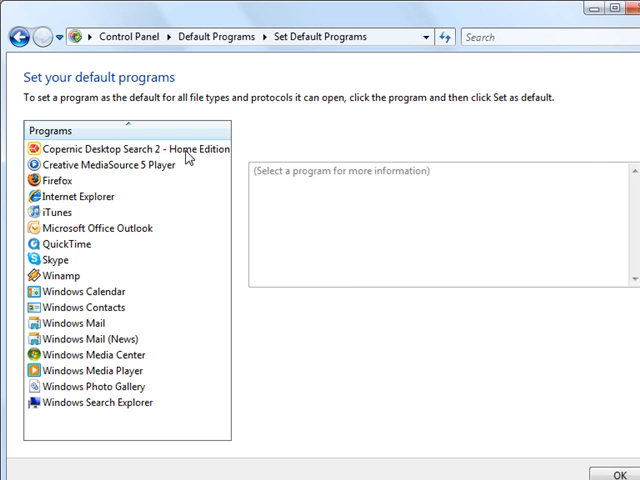
left_click(136, 148)
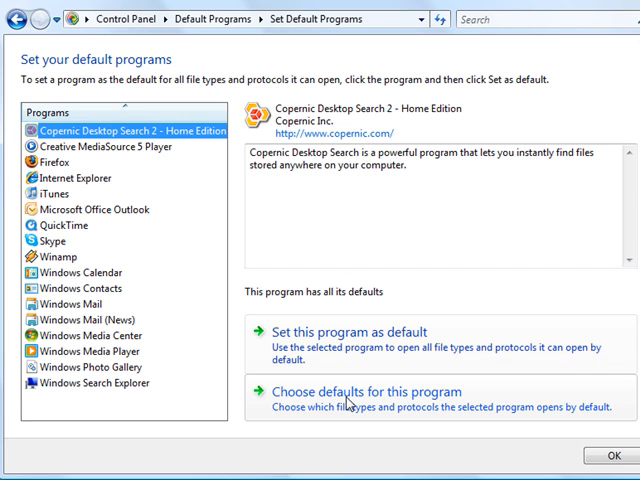
View Set Program Associations listing SEARCH assigned to Copernic Desktop Search.
left_click(368, 392)
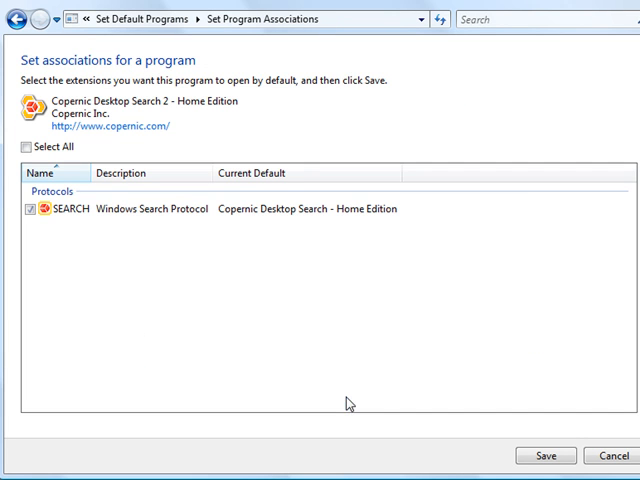
mouse_move(176, 228)
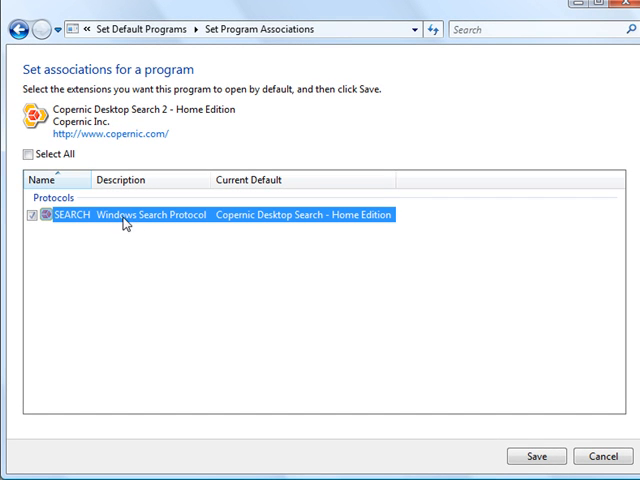
mouse_move(210, 220)
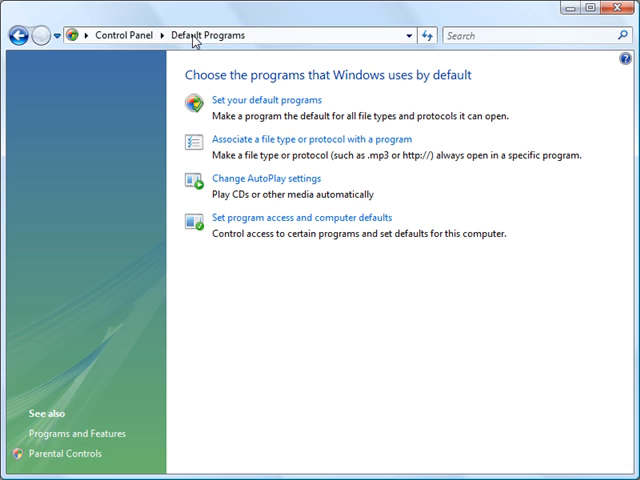
mouse_move(544, 220)
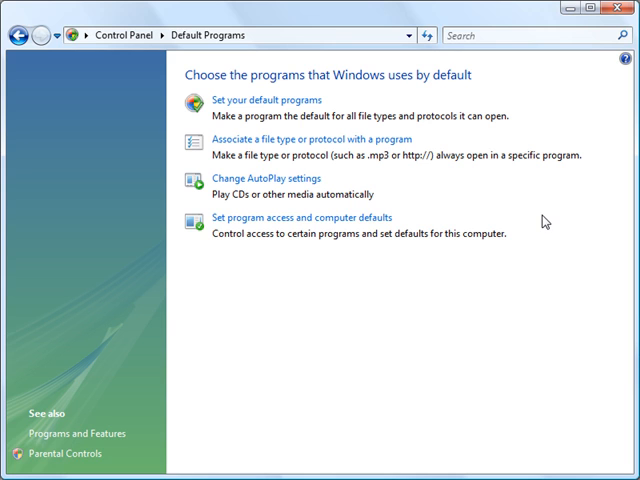
mouse_move(508, 232)
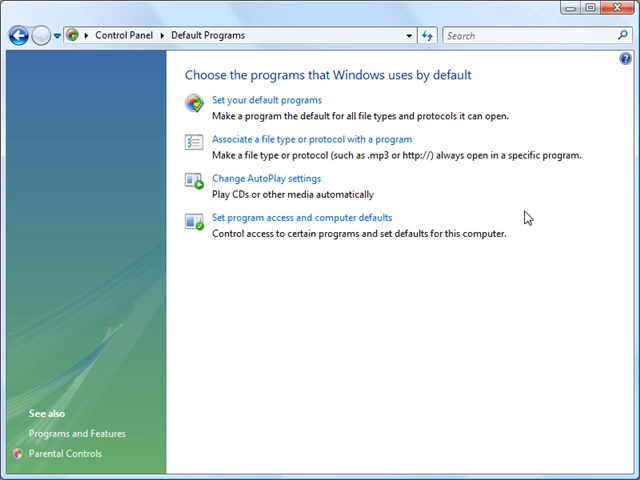
mouse_move(264, 150)
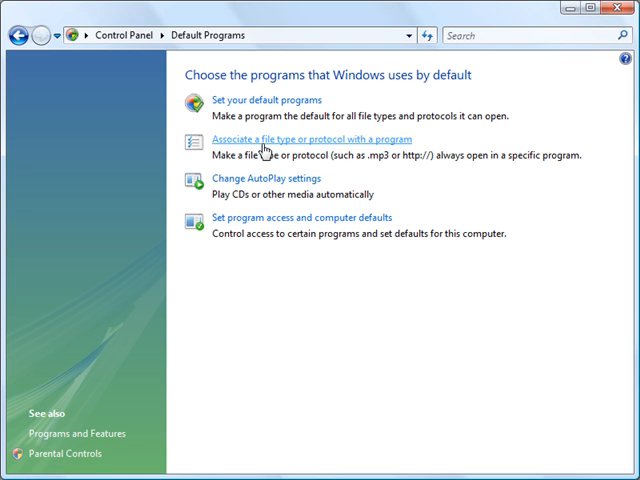
mouse_move(278, 160)
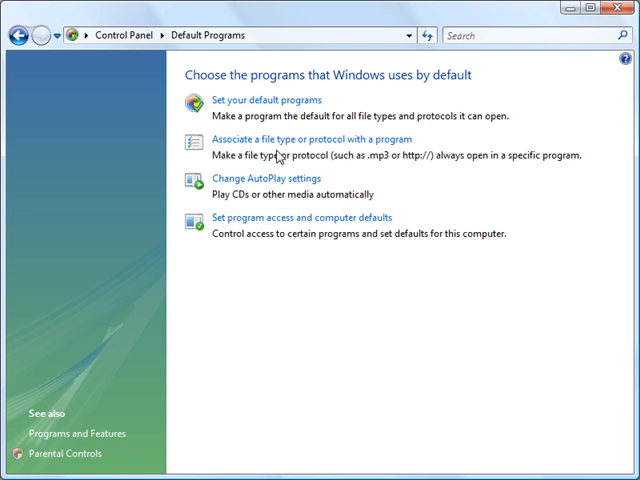
mouse_move(266, 104)
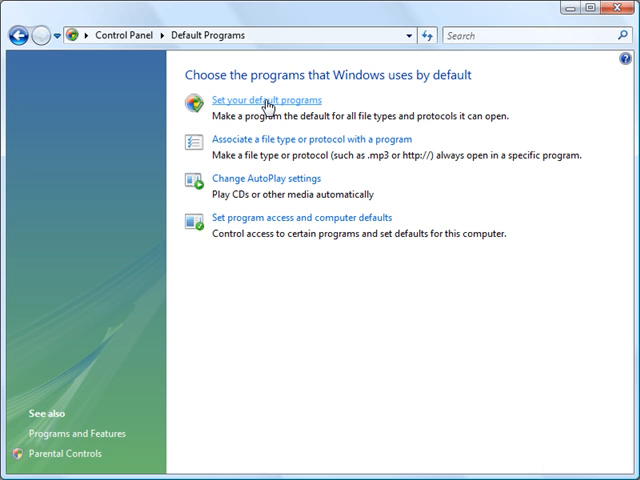
mouse_move(428, 320)
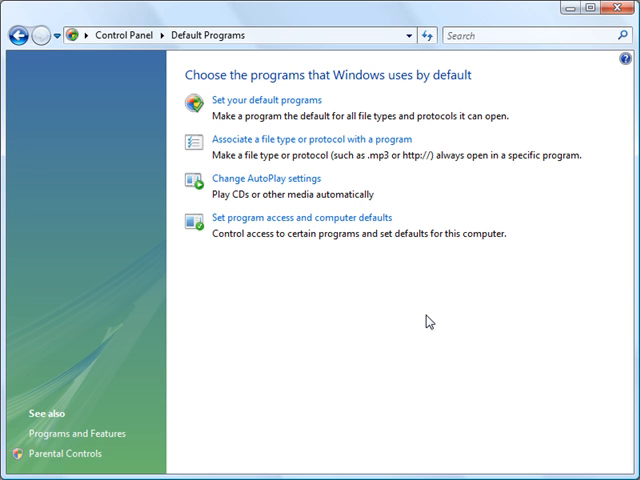